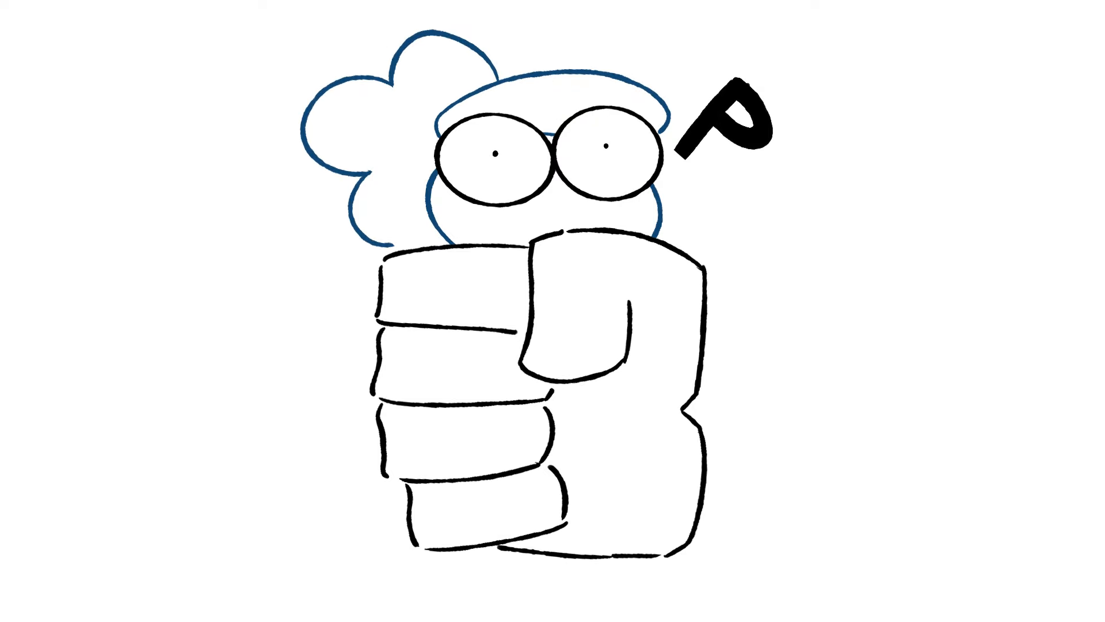
pyautogui.moveTo(458, 60); pyautogui.dragTo(535, 116)
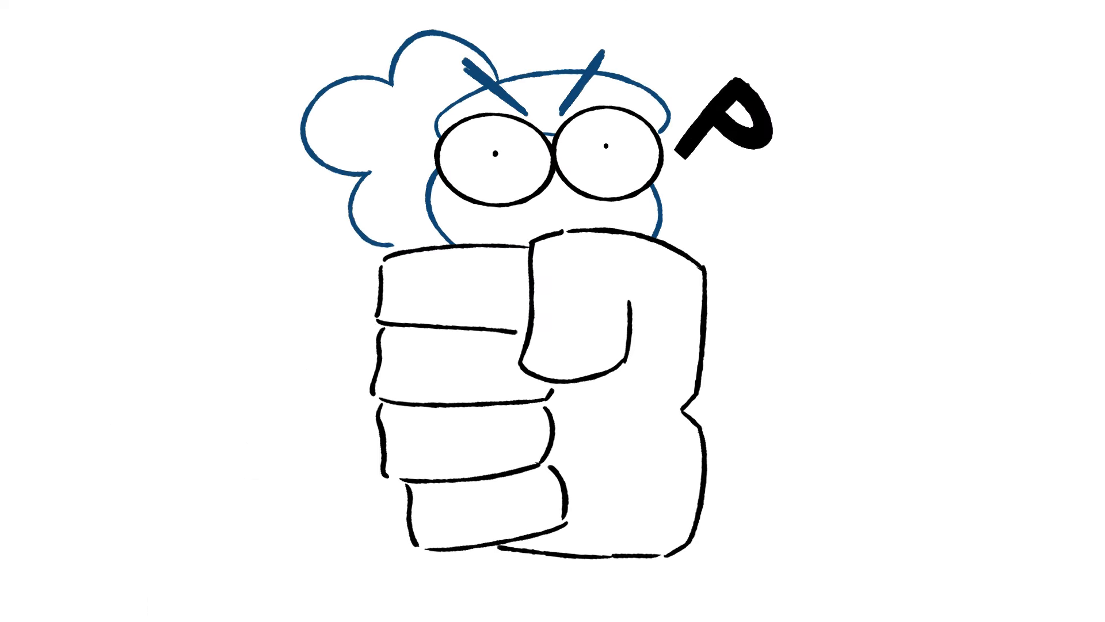